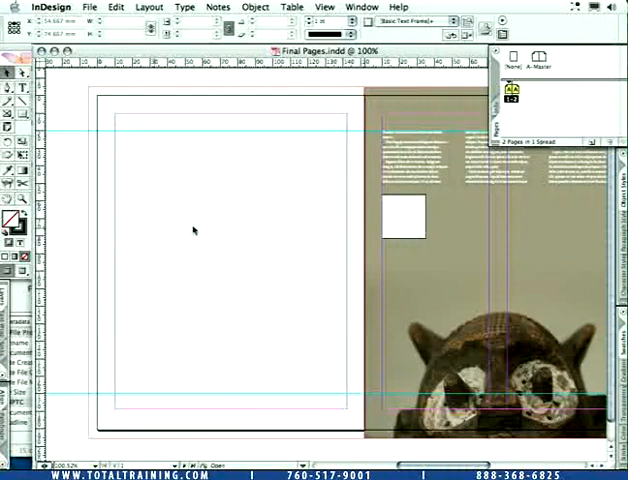
{"action": "mouse_move", "coordinate": [131, 207]}
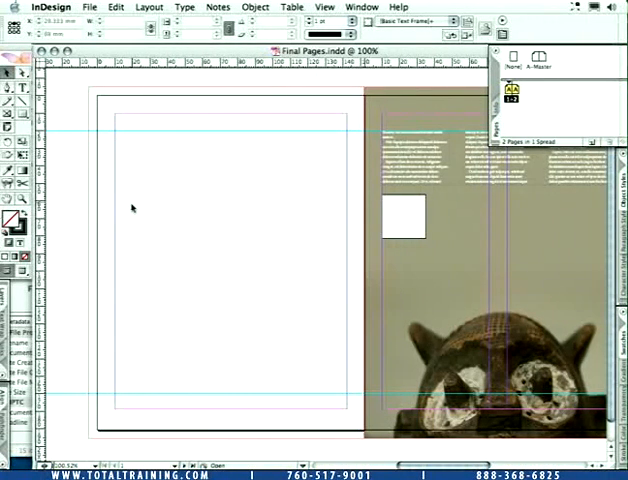
Step: Insert a 3-row, 3-column table into a new text frame on the left page
{"action": "left_click", "coordinate": [17, 90]}
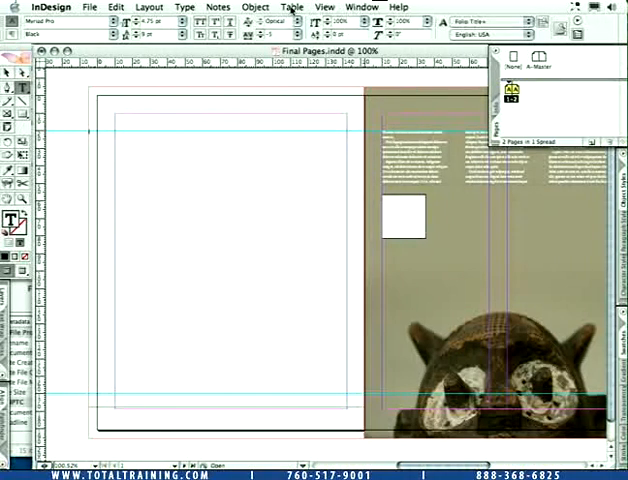
{"action": "left_click", "coordinate": [291, 7]}
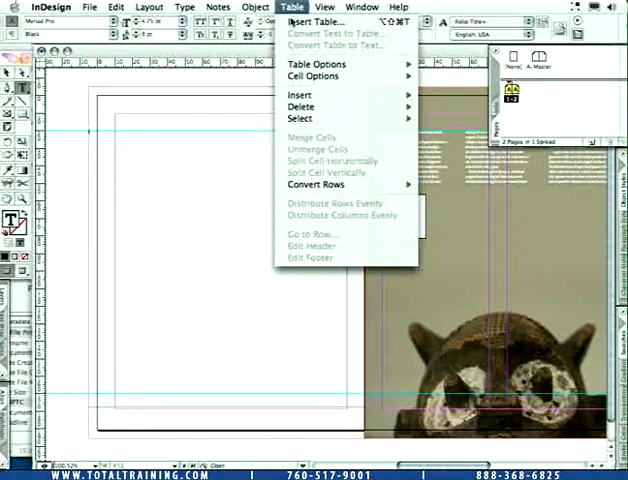
{"action": "left_click", "coordinate": [314, 21]}
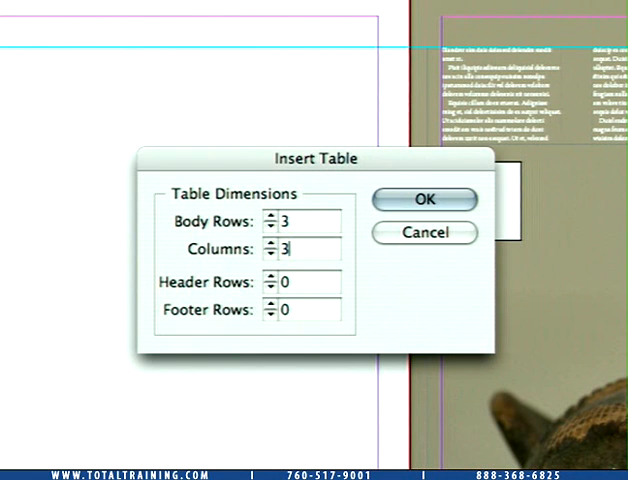
{"action": "left_click", "coordinate": [423, 198]}
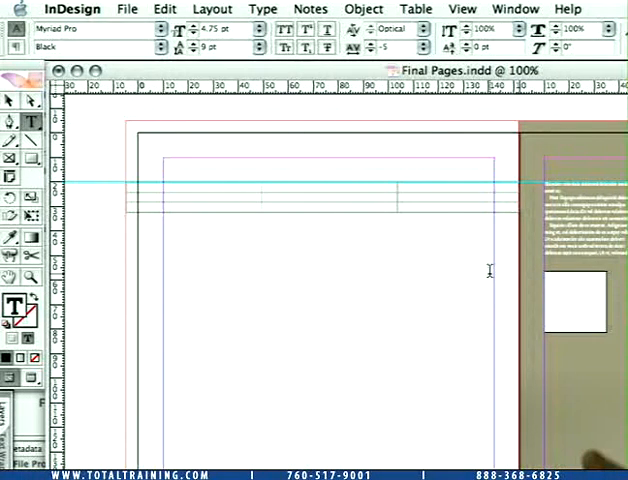
{"action": "mouse_move", "coordinate": [413, 278]}
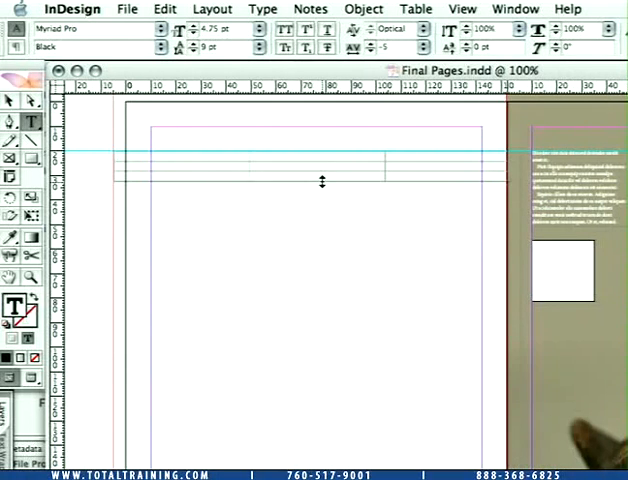
Step: Drag the table's bottom row border far down the left page to heighten it
{"action": "left_click_drag", "start_coordinate": [322, 183], "coordinate": [320, 348]}
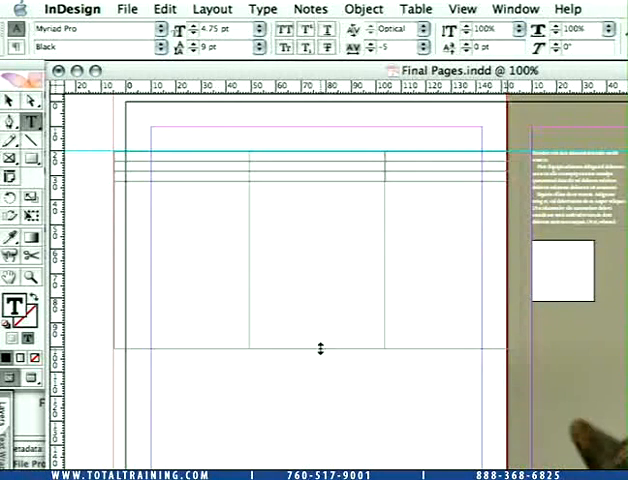
{"action": "left_click_drag", "start_coordinate": [319, 350], "coordinate": [319, 400]}
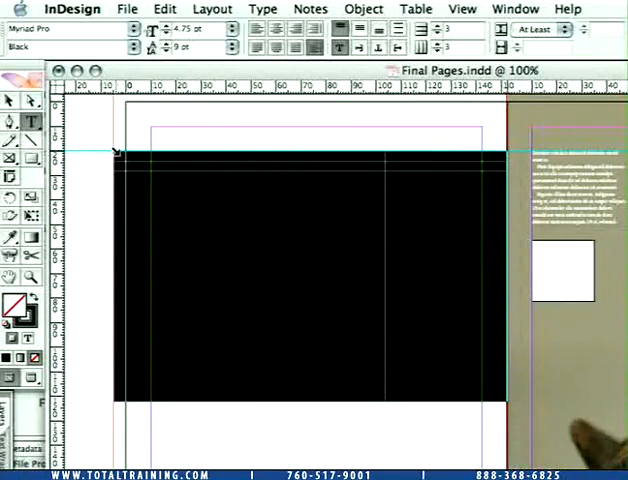
Step: Apply Distribute Rows Evenly so all three rows share equal height
{"action": "left_click", "coordinate": [415, 9]}
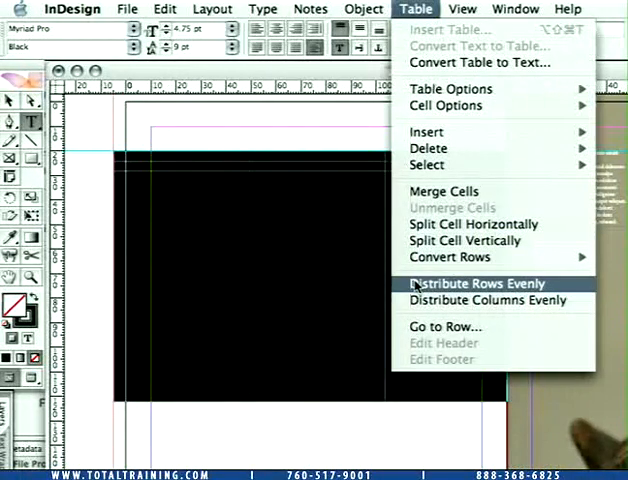
{"action": "left_click", "coordinate": [466, 283]}
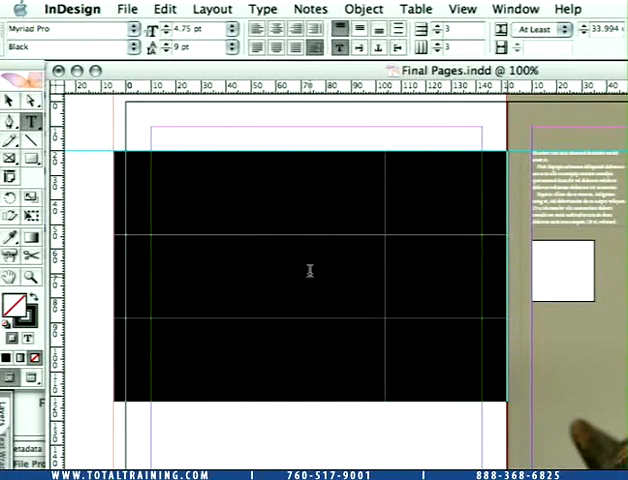
{"action": "mouse_move", "coordinate": [322, 360]}
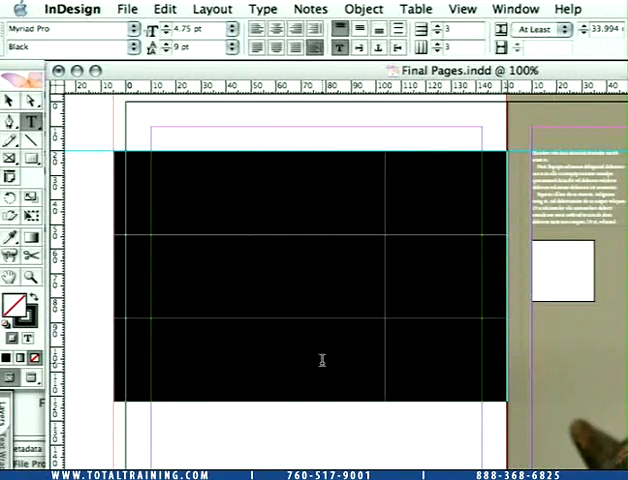